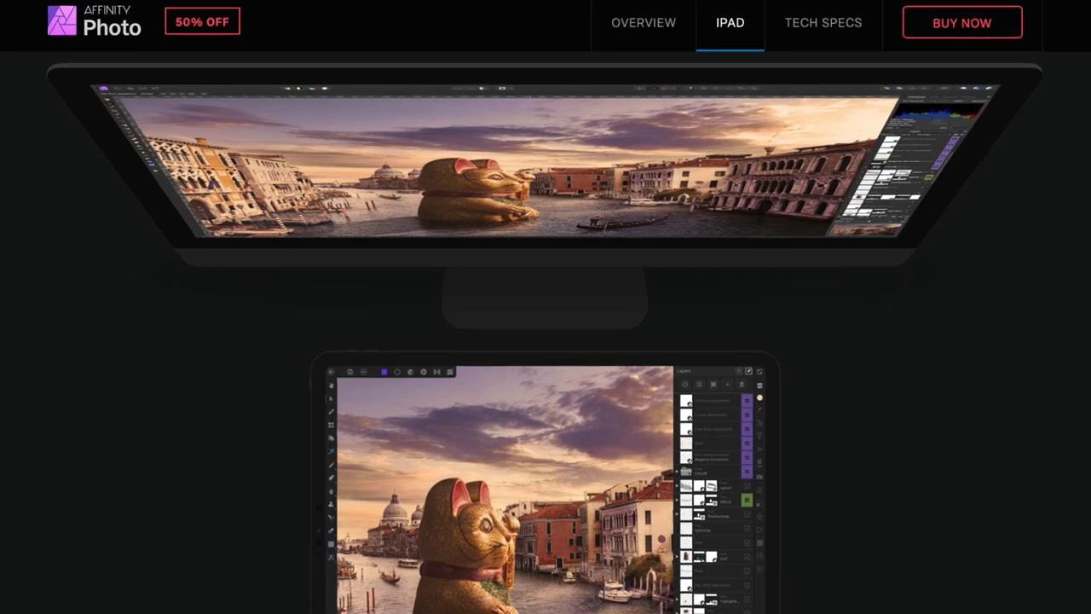
Step: Load all the JPG photos from the panorama11 folder as panorama sources
scroll("down", 3)
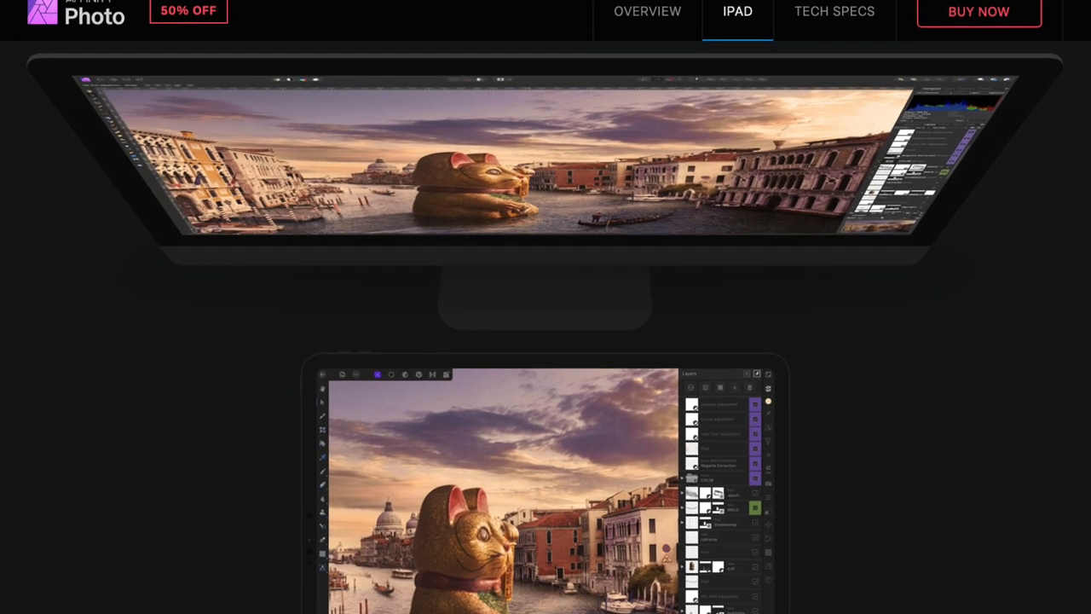
scroll("down", 3)
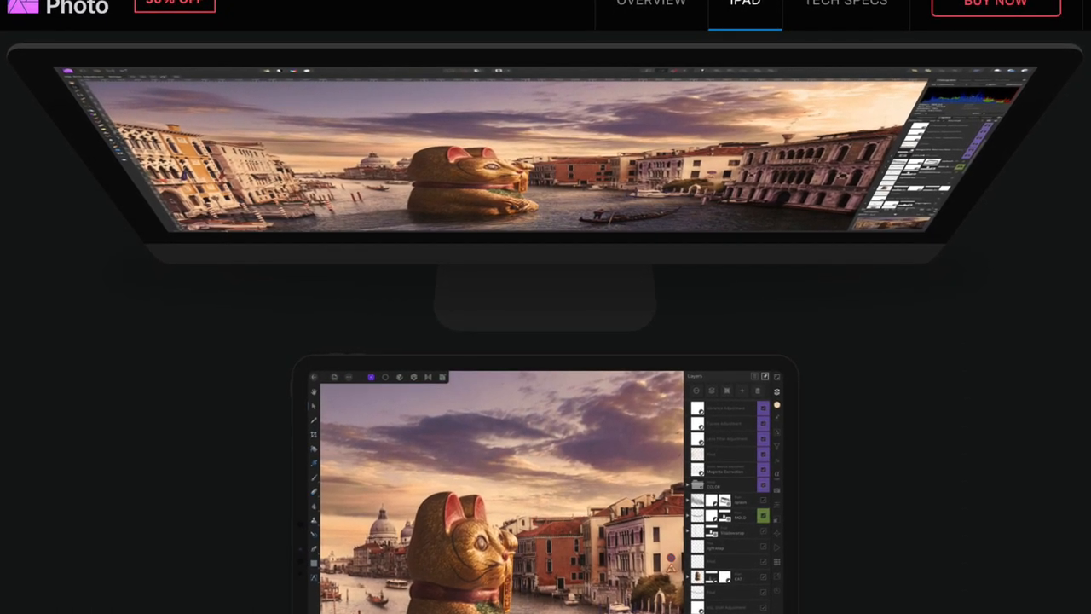
scroll("down", 3)
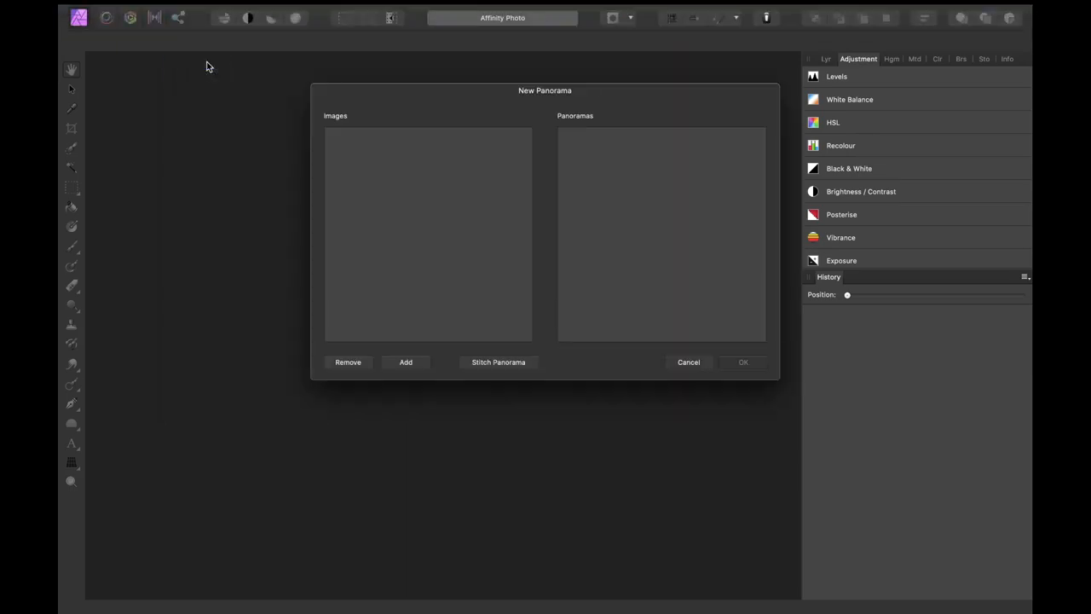
left_click(406, 361)
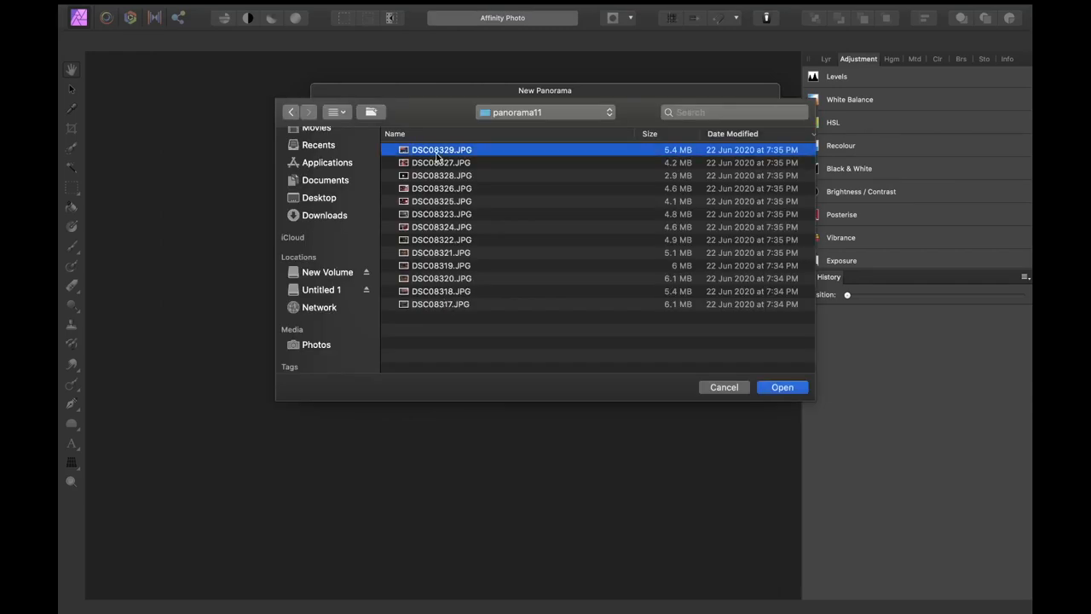
left_click(781, 387)
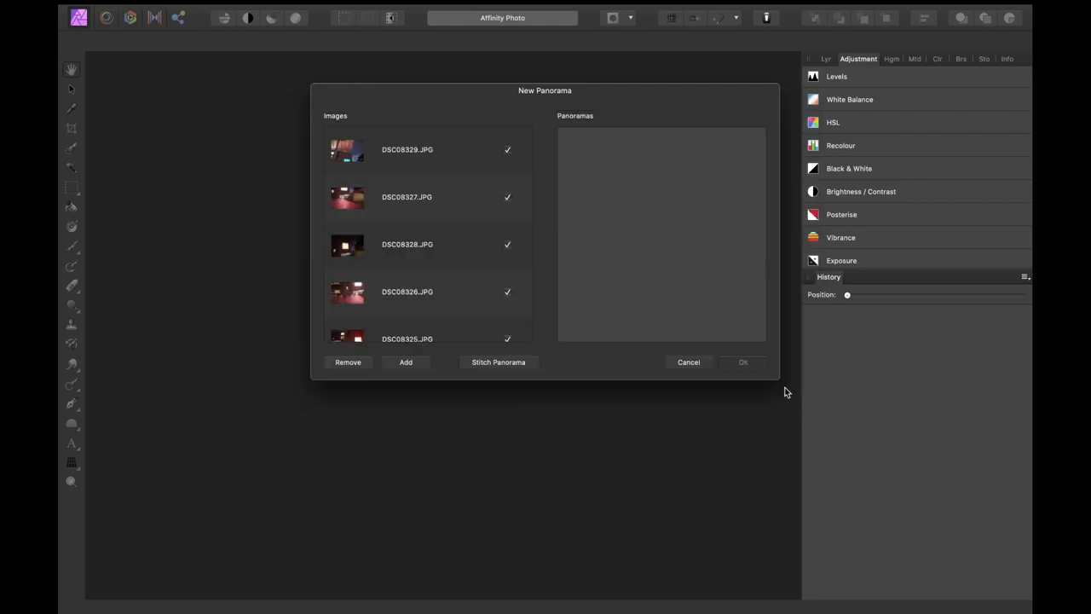
mouse_move(518, 370)
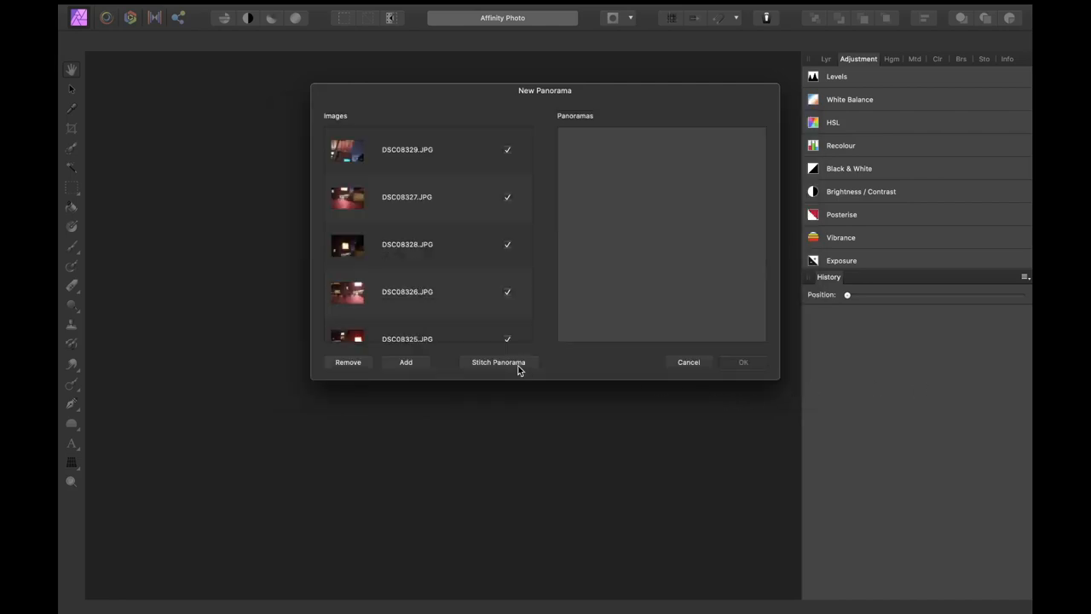
Step: Stitch the loaded mall photos and accept the resulting panorama
left_click(498, 361)
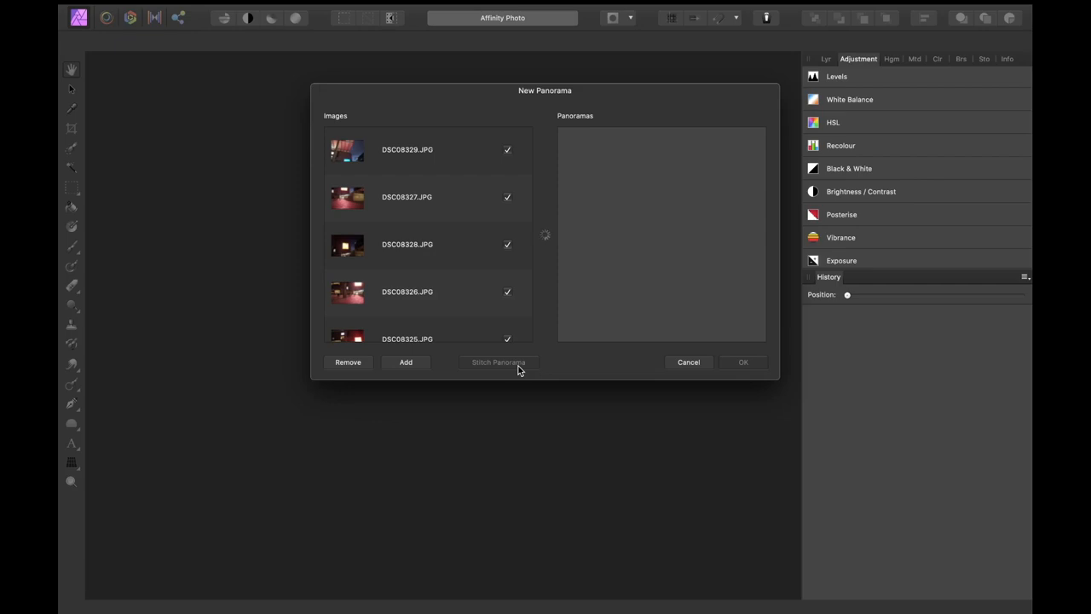
left_click(498, 362)
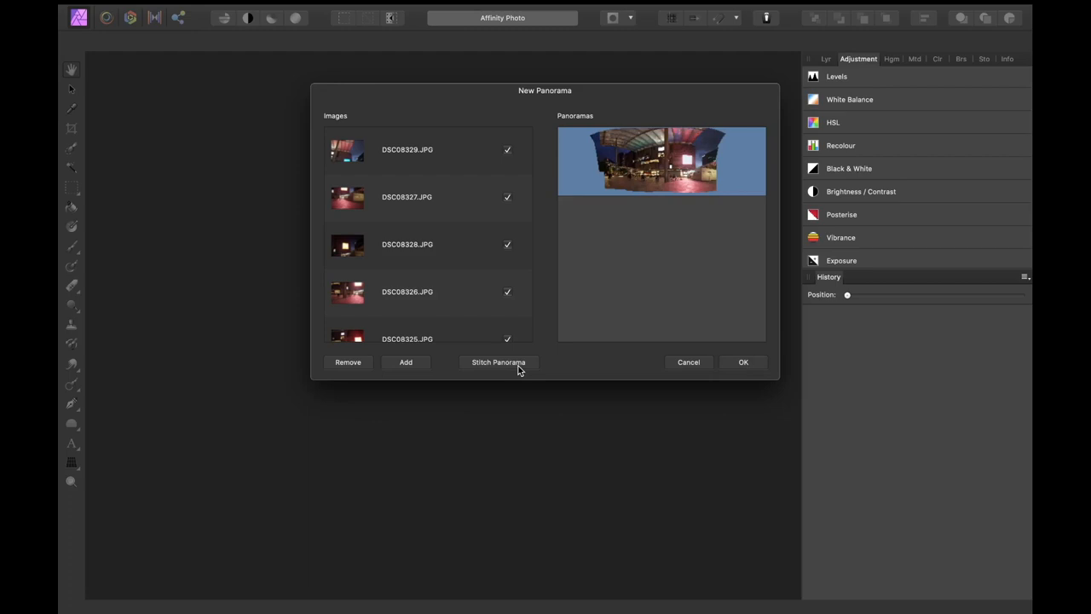
mouse_move(719, 396)
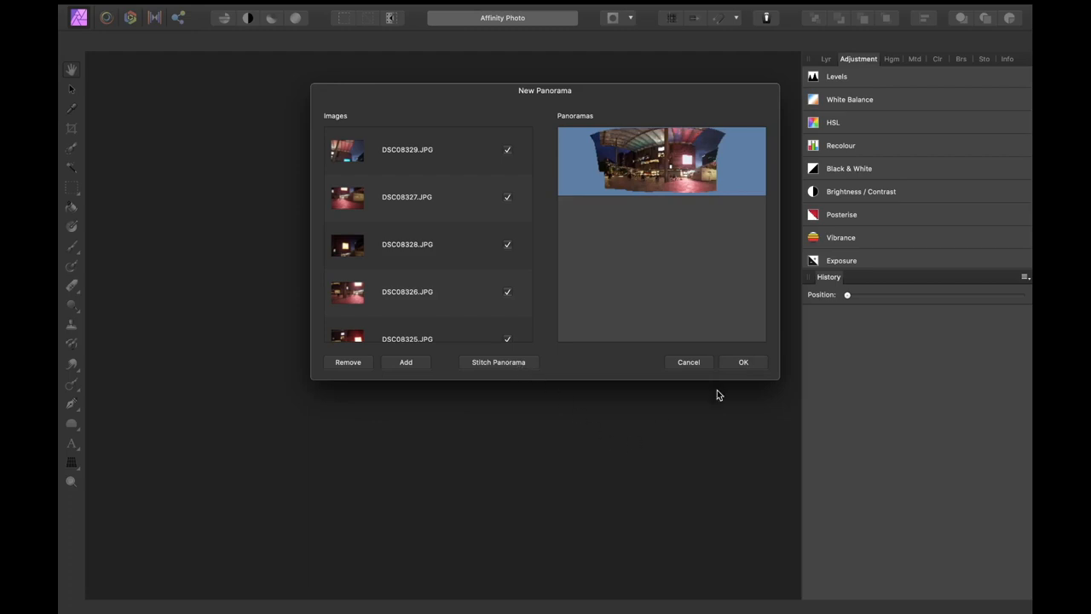
left_click(743, 361)
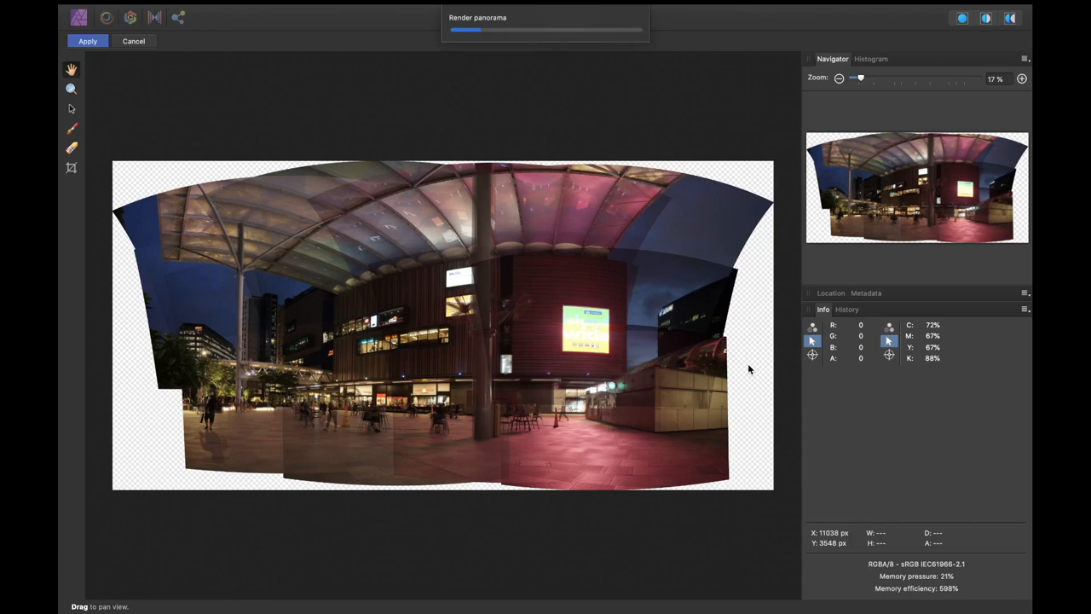
mouse_move(628, 246)
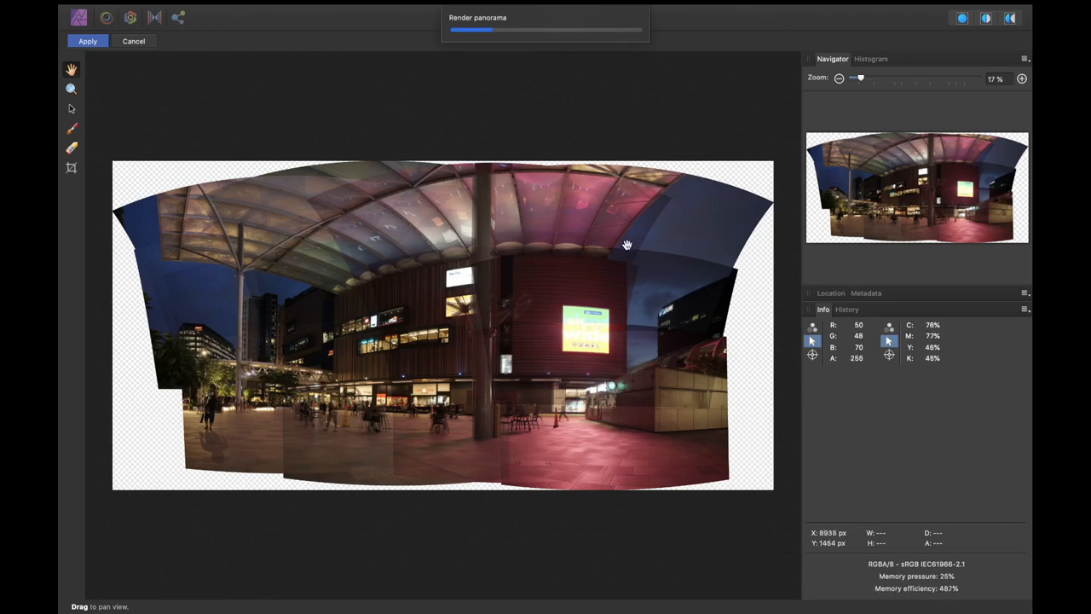
mouse_move(682, 243)
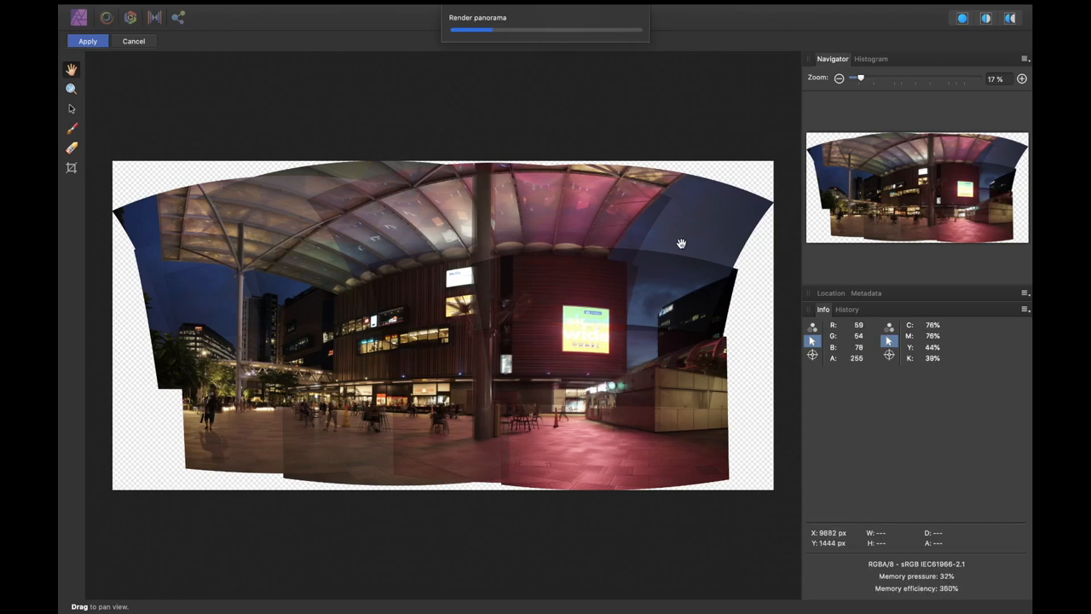
mouse_move(648, 242)
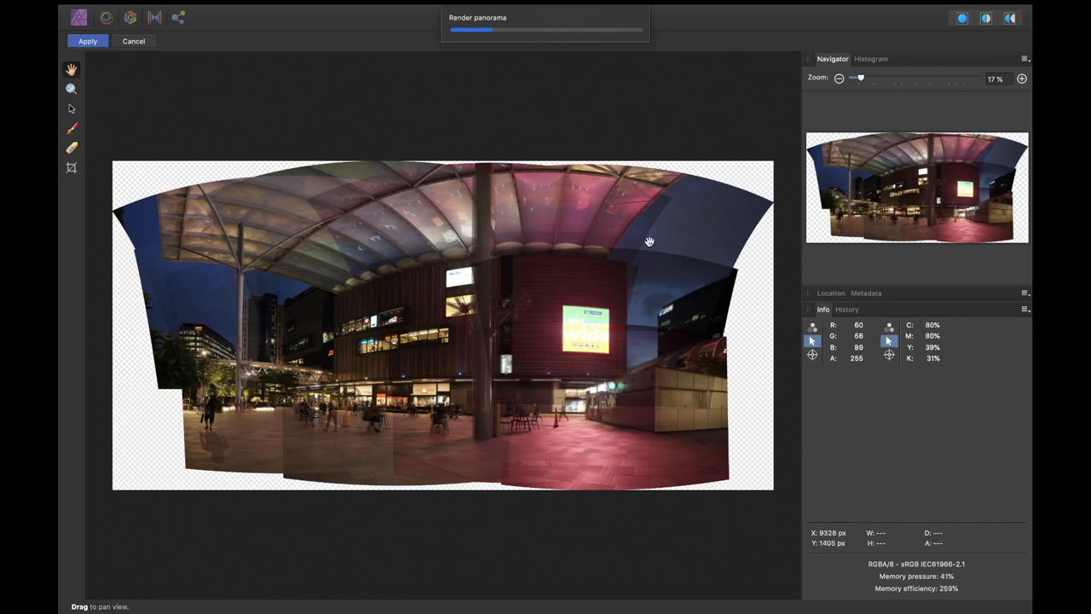
mouse_move(668, 242)
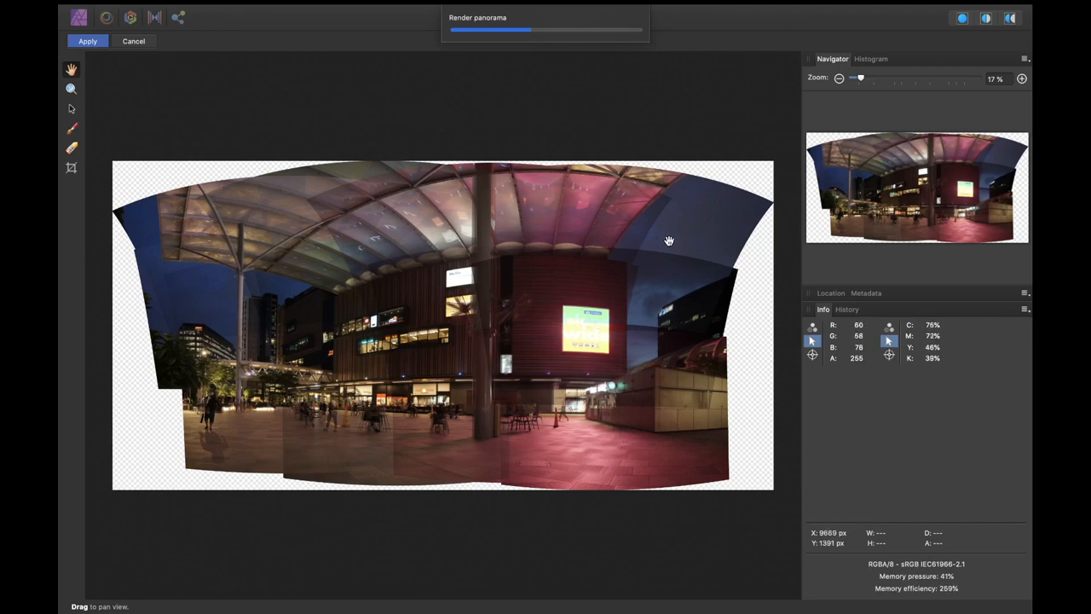
mouse_move(434, 331)
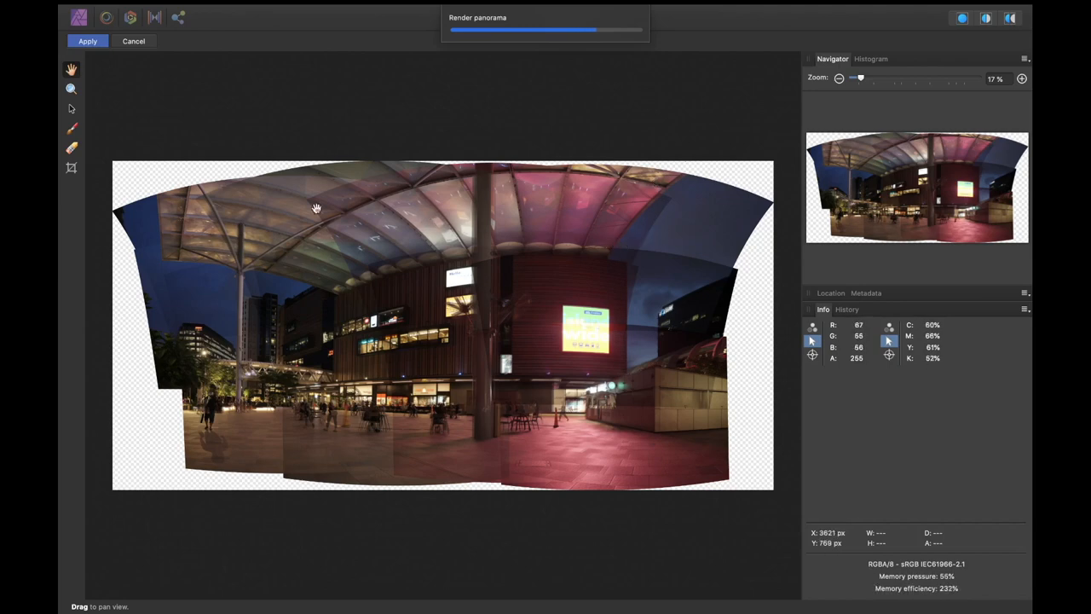
mouse_move(292, 254)
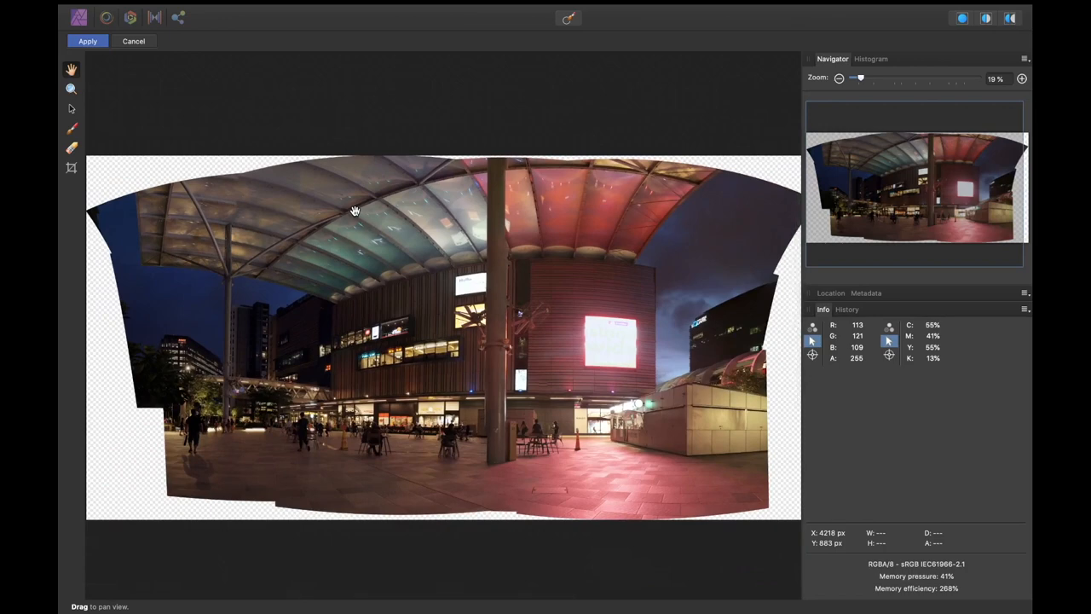
mouse_move(674, 292)
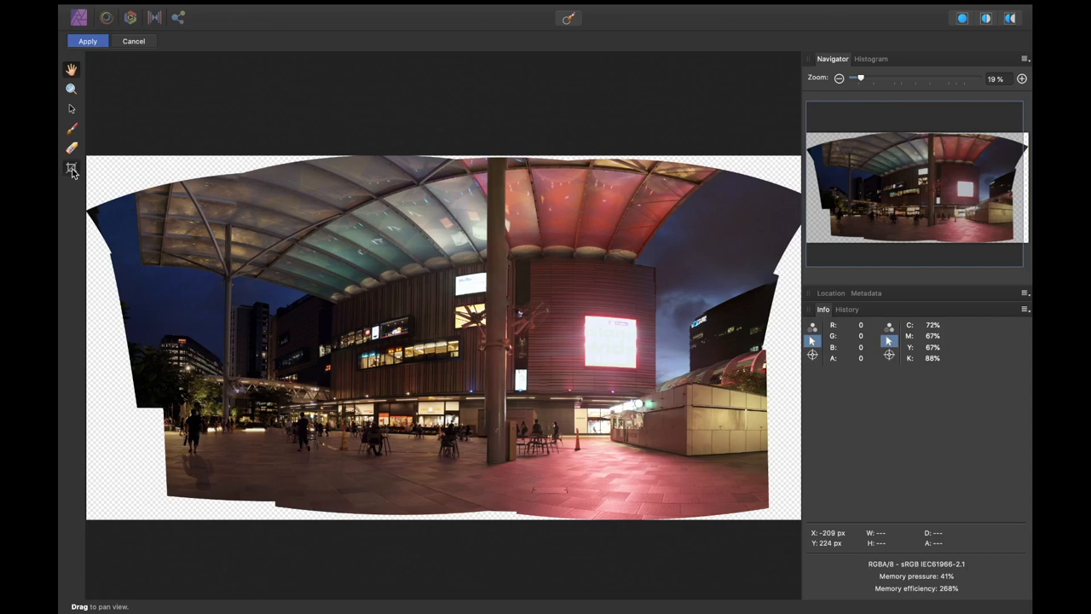
Step: Crop the panorama inward past the ragged edges, refining the bottom boundary
left_click(71, 167)
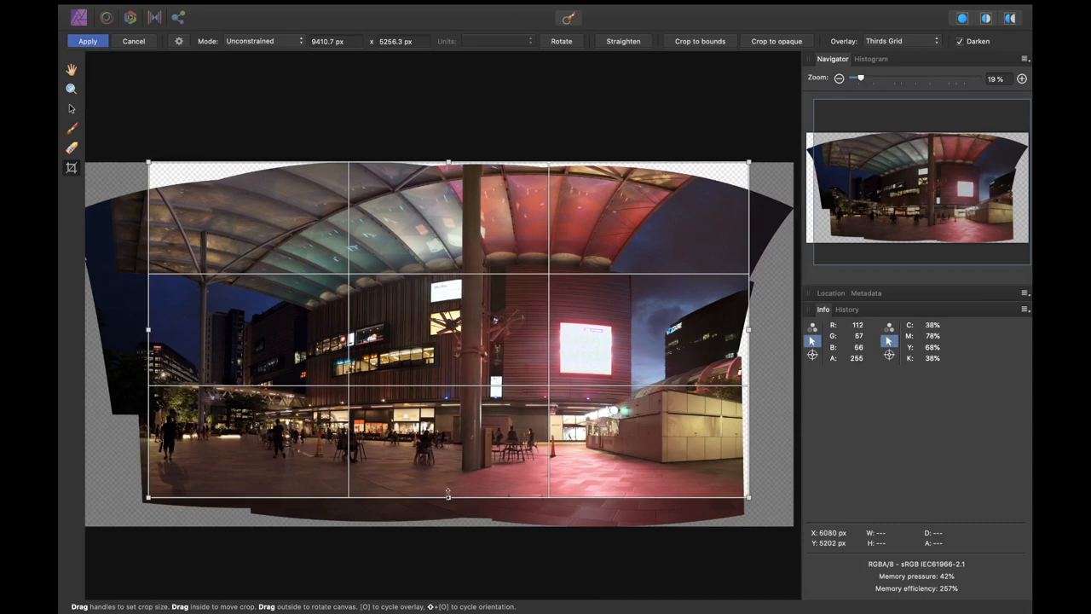
left_click_drag(448, 496, 448, 503)
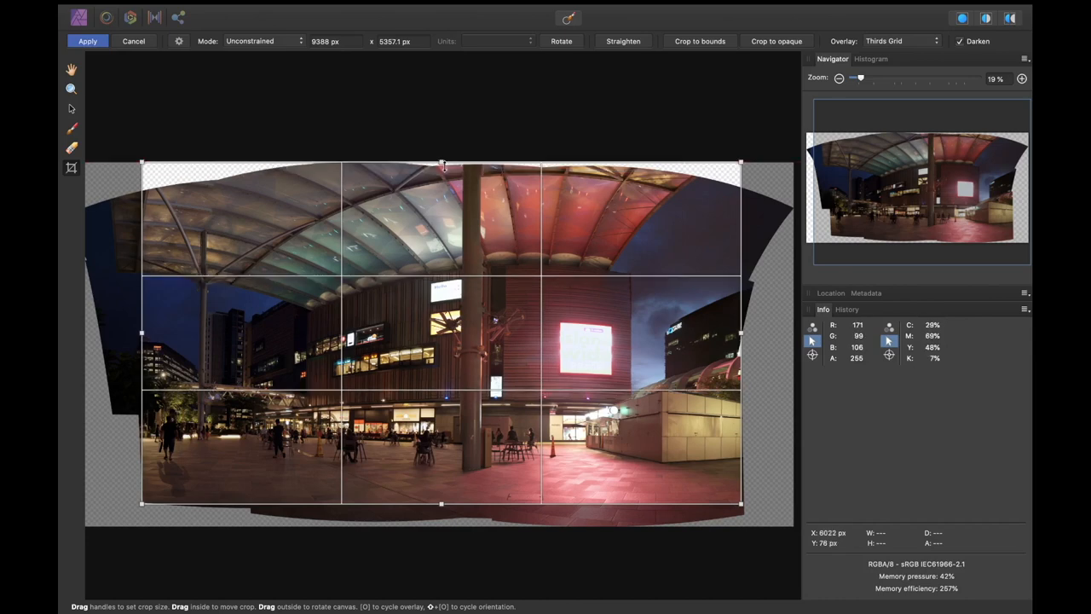
left_click_drag(441, 505, 442, 511)
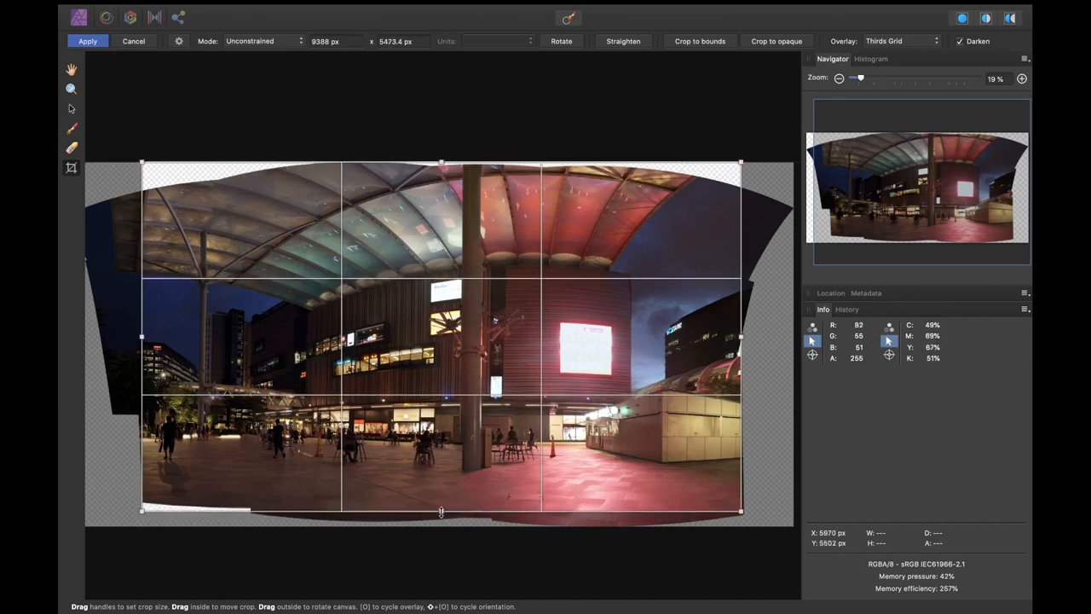
left_click_drag(440, 512, 440, 508)
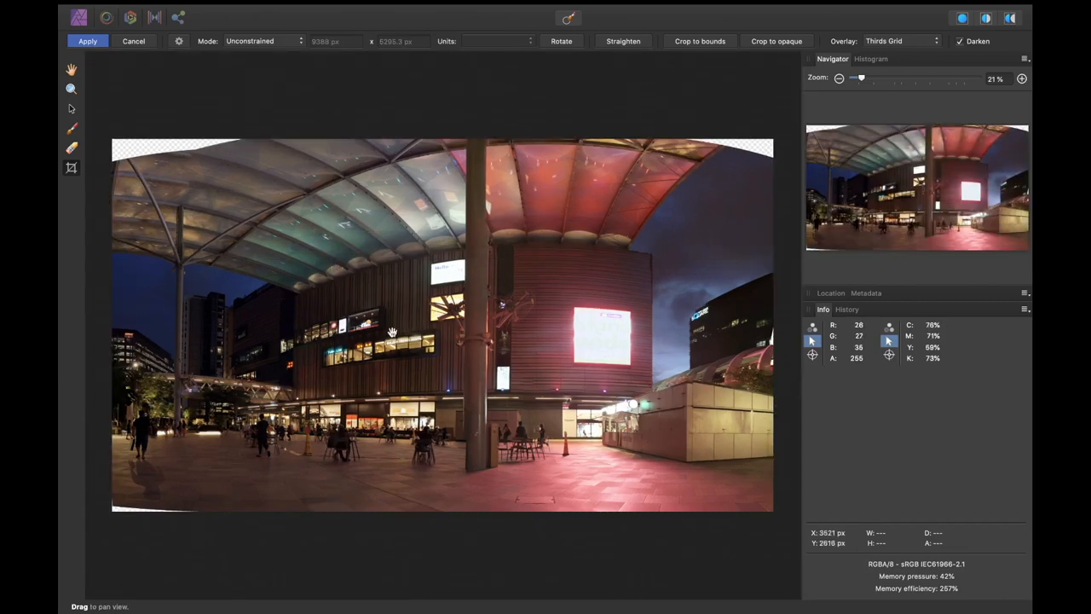
Step: Apply the crop so the night panorama opens as a regular document
left_click(87, 41)
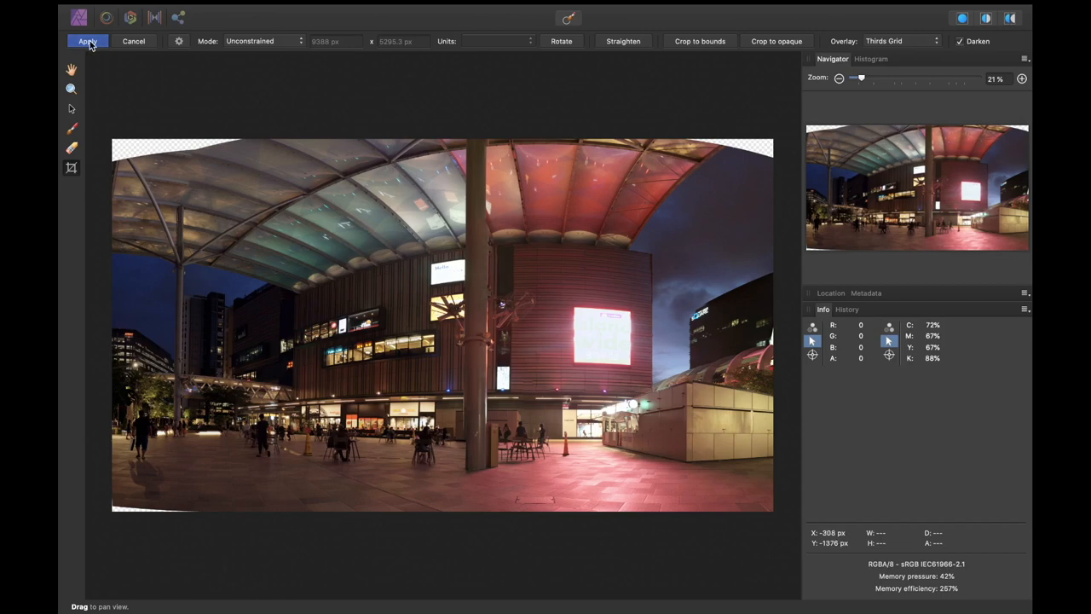
left_click(87, 41)
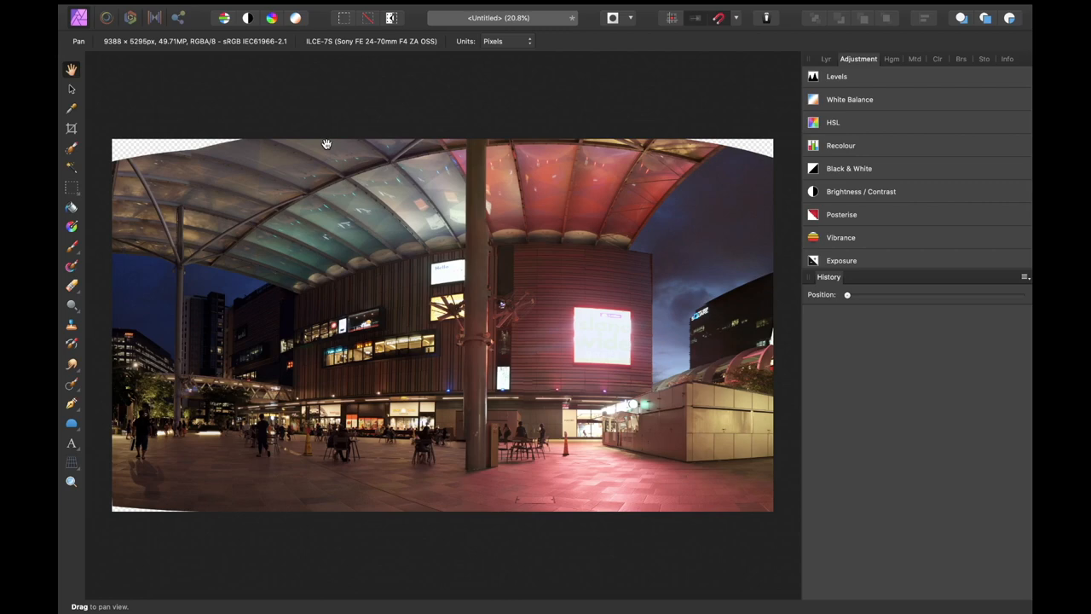
mouse_move(228, 212)
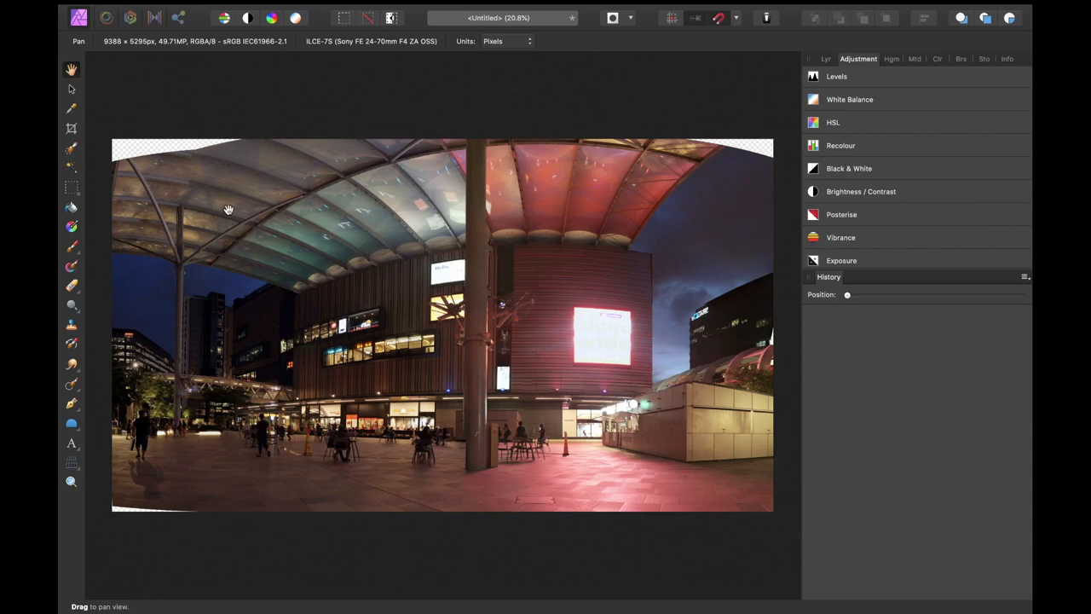
Step: Inpaint the blank white areas along the left and top edges with matching content
left_click(72, 385)
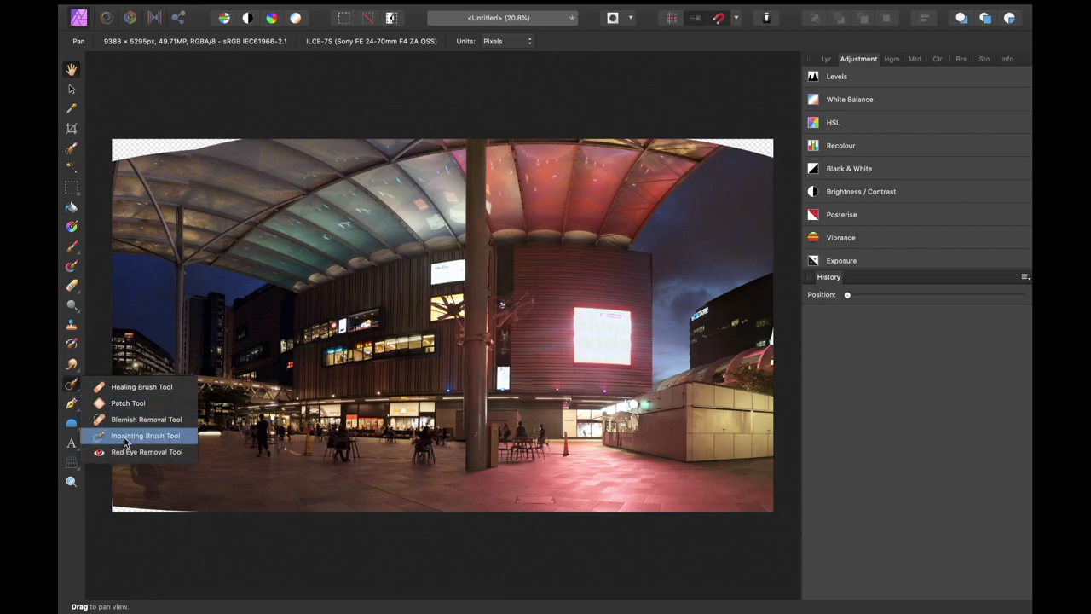
left_click(145, 436)
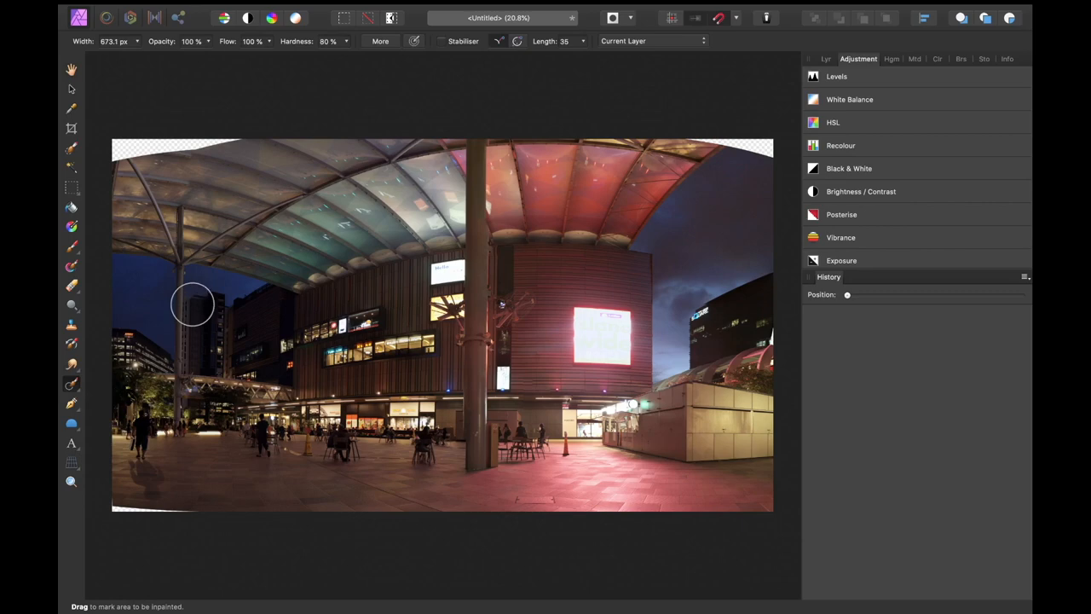
left_click_drag(191, 303, 157, 144)
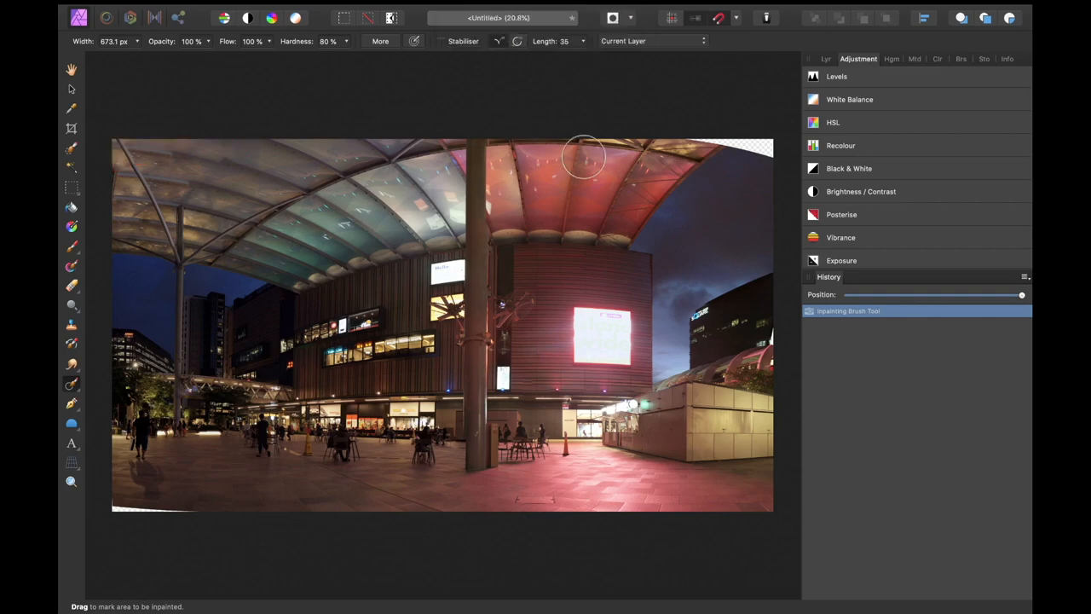
left_click_drag(583, 157, 754, 137)
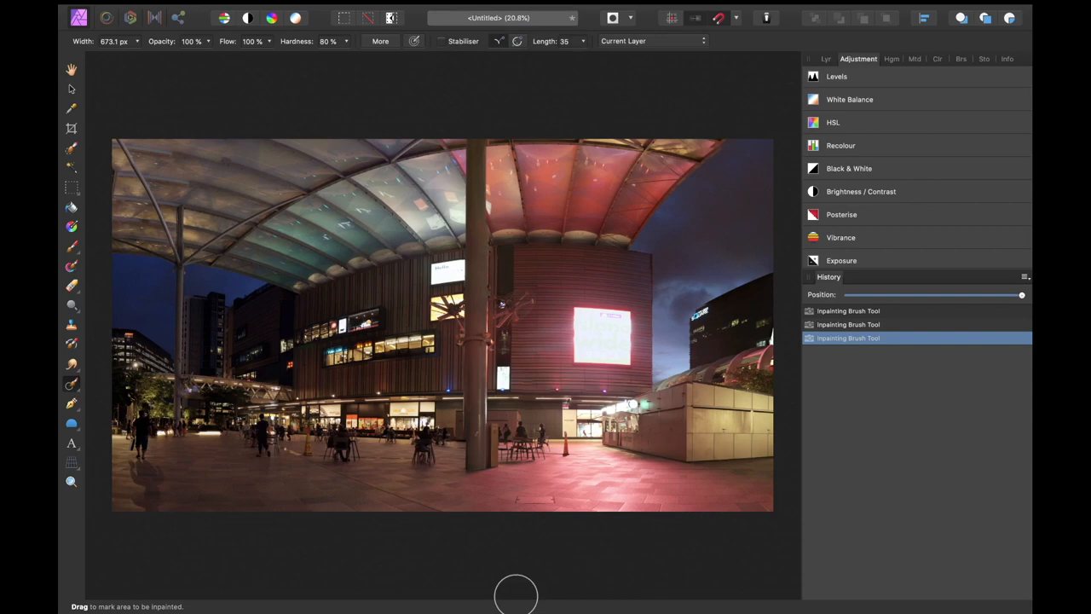
mouse_move(921, 81)
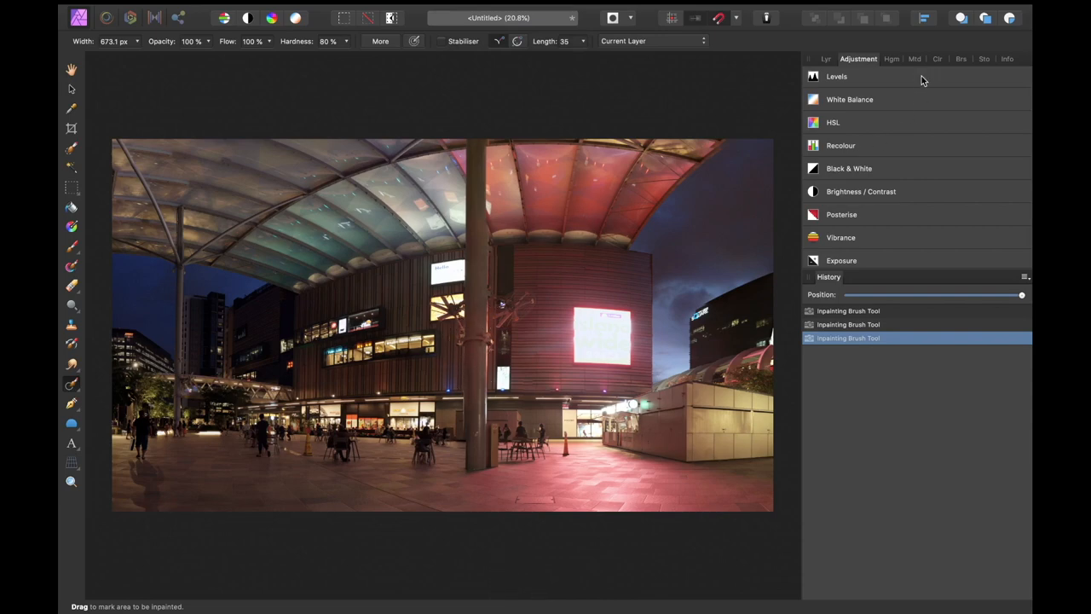
left_click(904, 58)
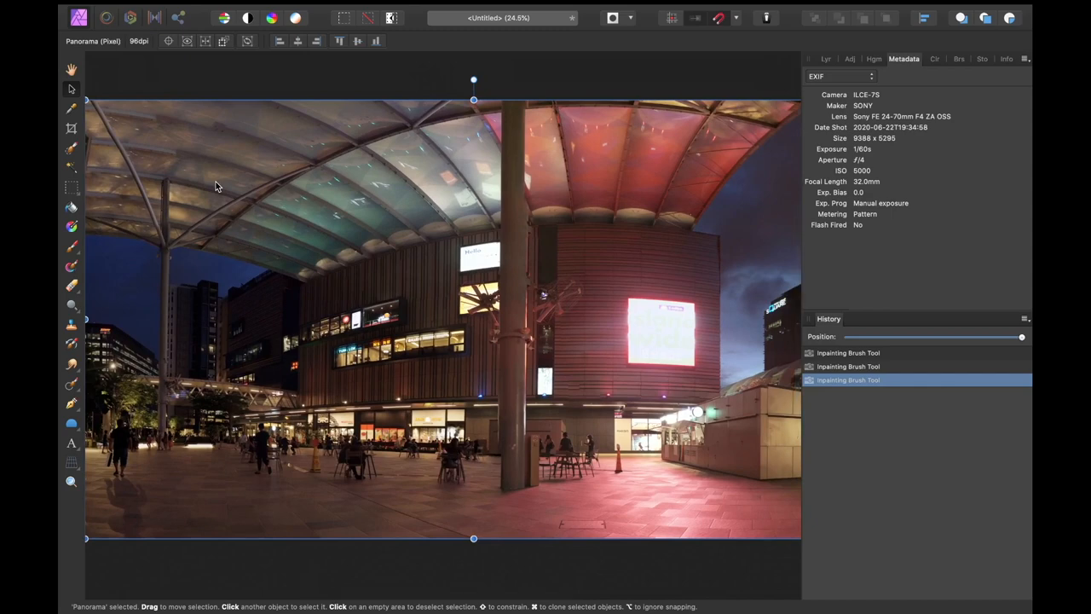
Step: Clear the layer selection before starting the cafe panorama
left_click(311, 200)
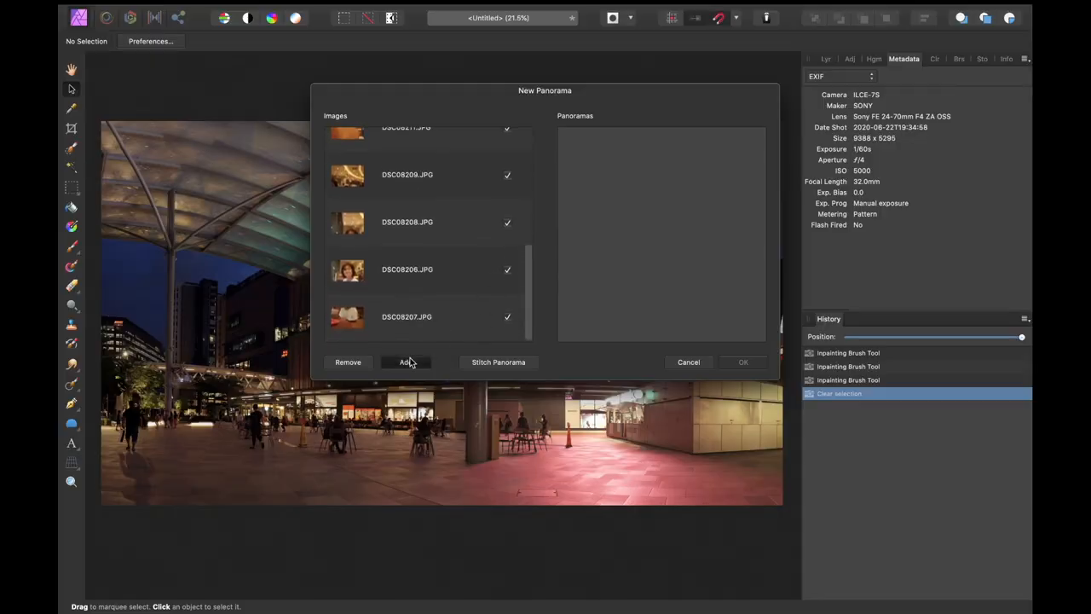
Step: Close the Add browser, stitch the listed cafe photos and accept the panorama
left_click(405, 361)
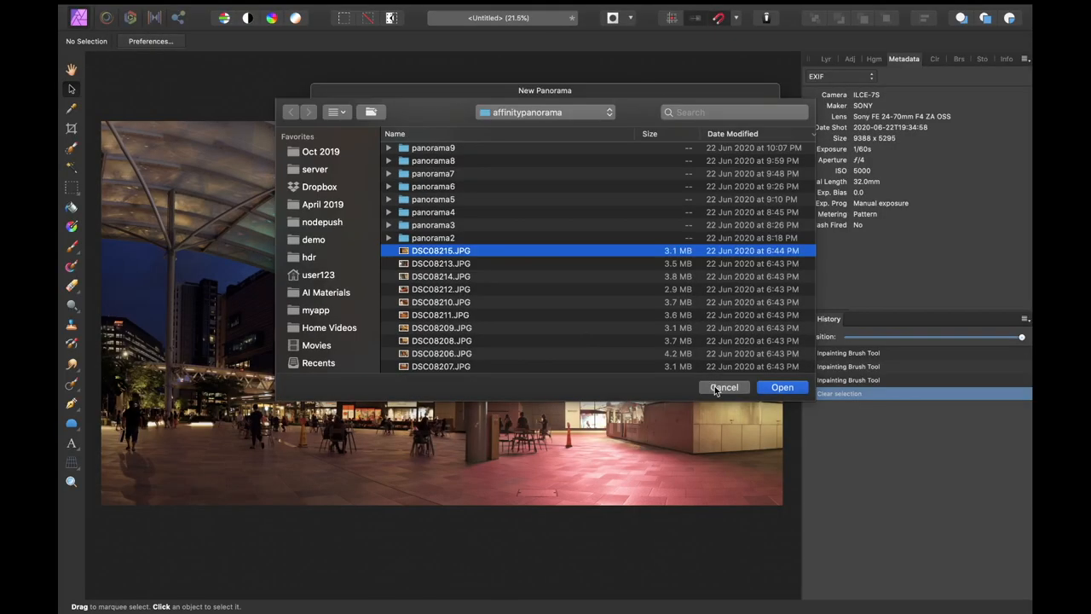
left_click(781, 387)
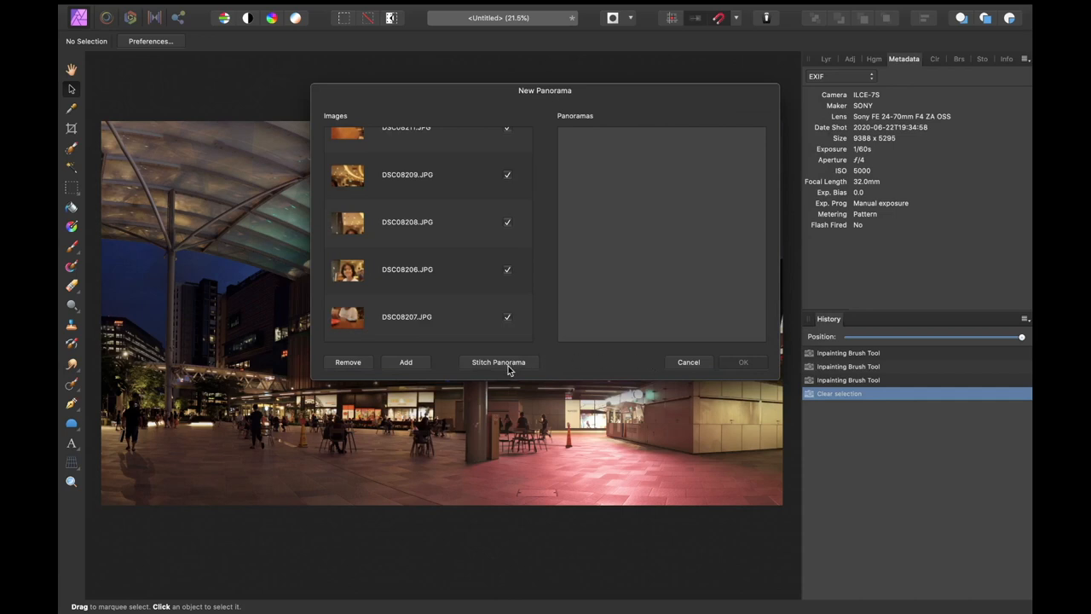
left_click(498, 362)
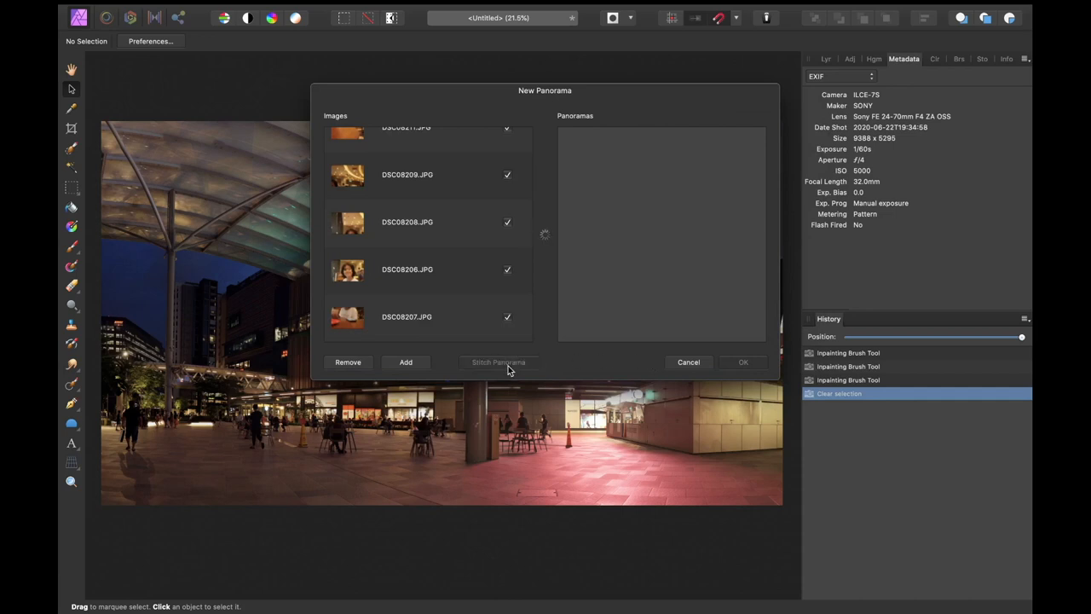
left_click(498, 361)
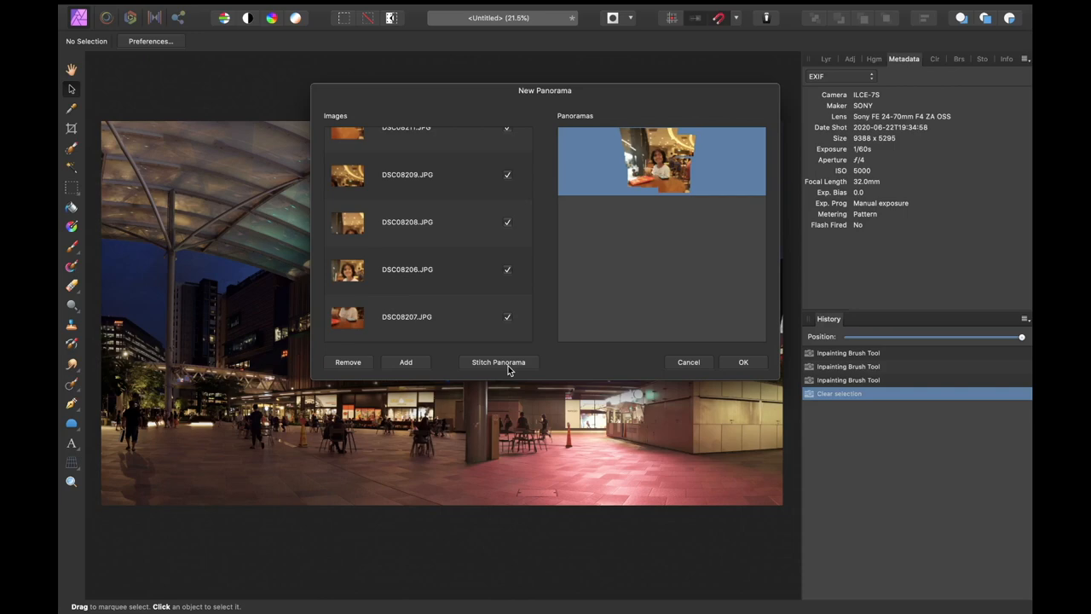
left_click(498, 362)
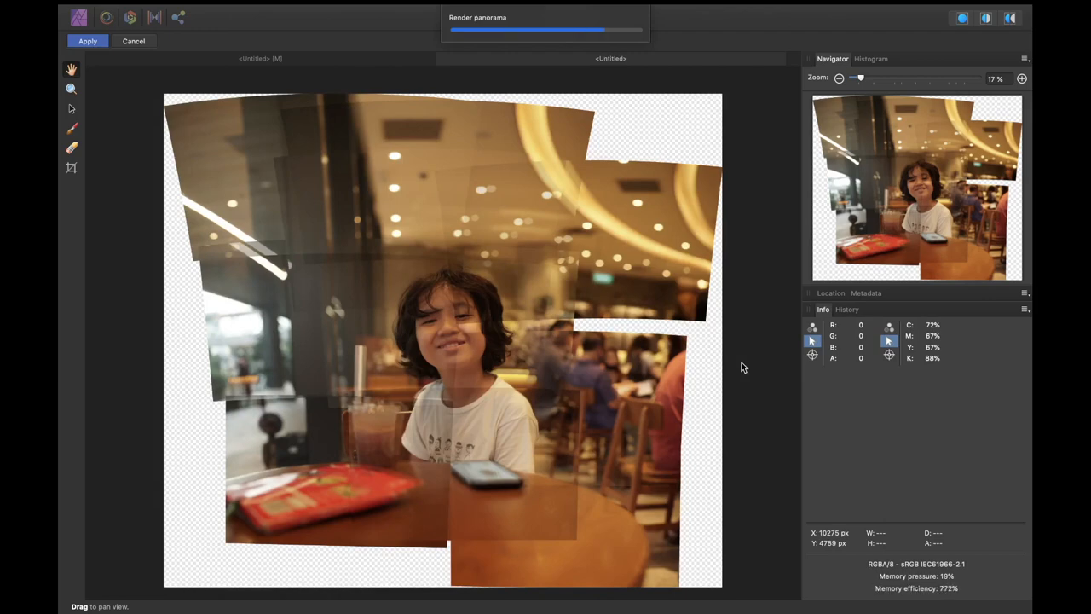
mouse_move(652, 479)
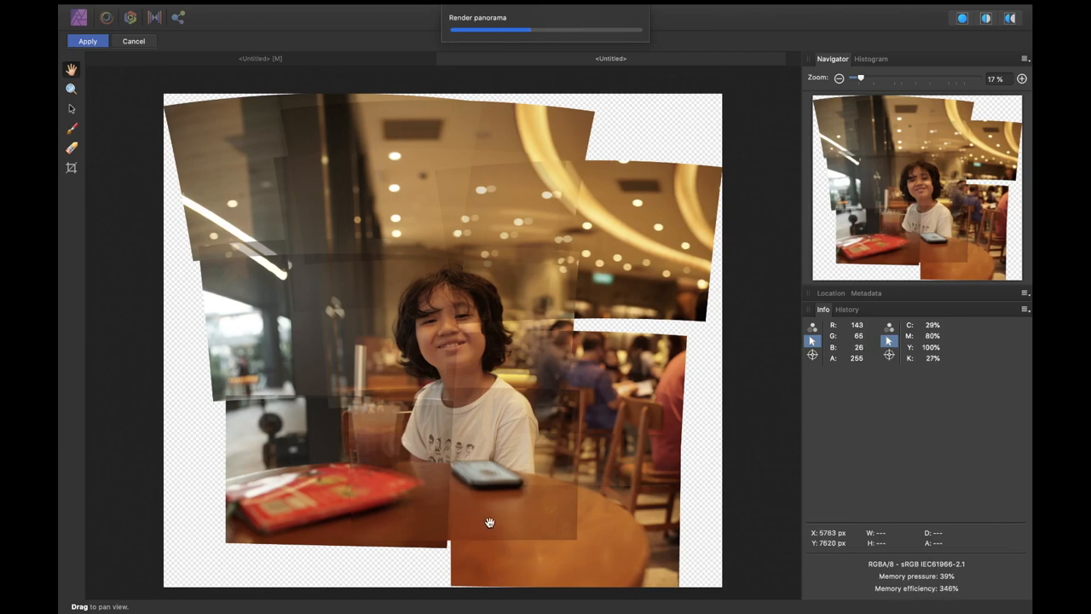
mouse_move(556, 535)
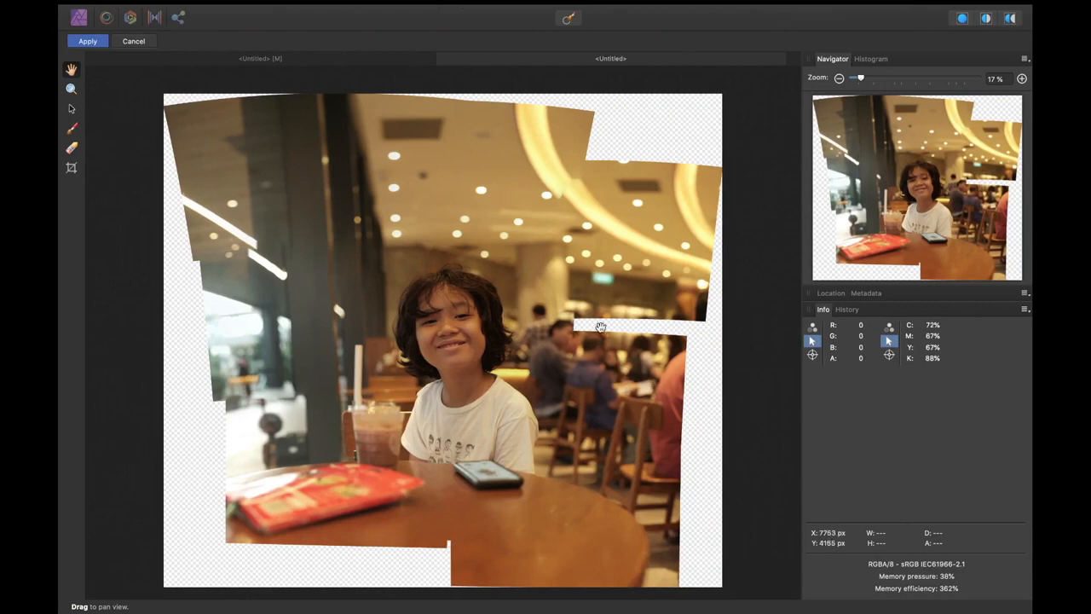
mouse_move(672, 328)
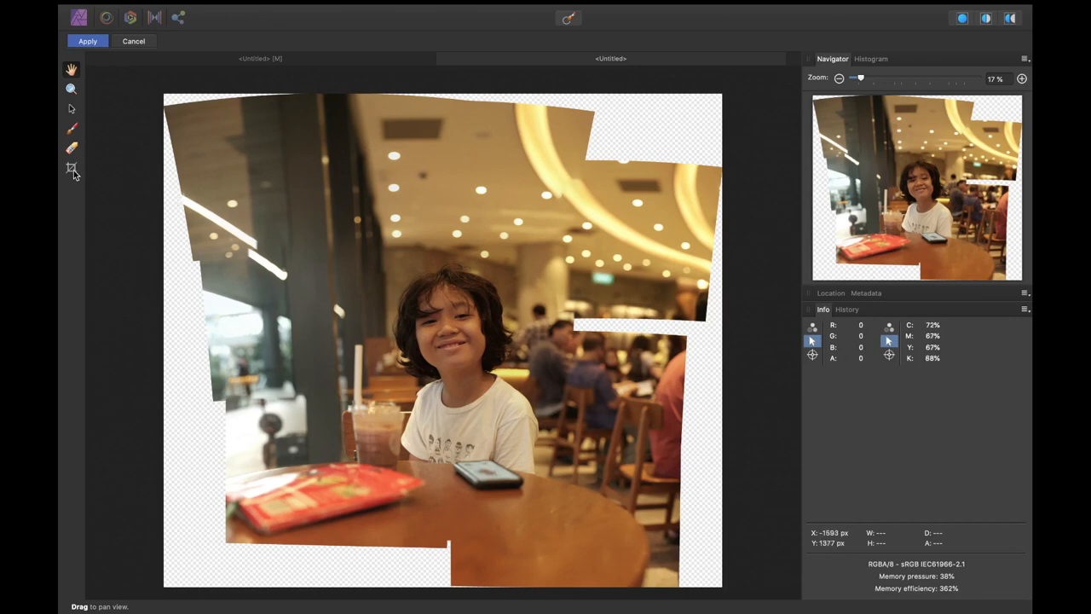
Step: Start the Crop Tool on the cafe panorama
left_click(72, 167)
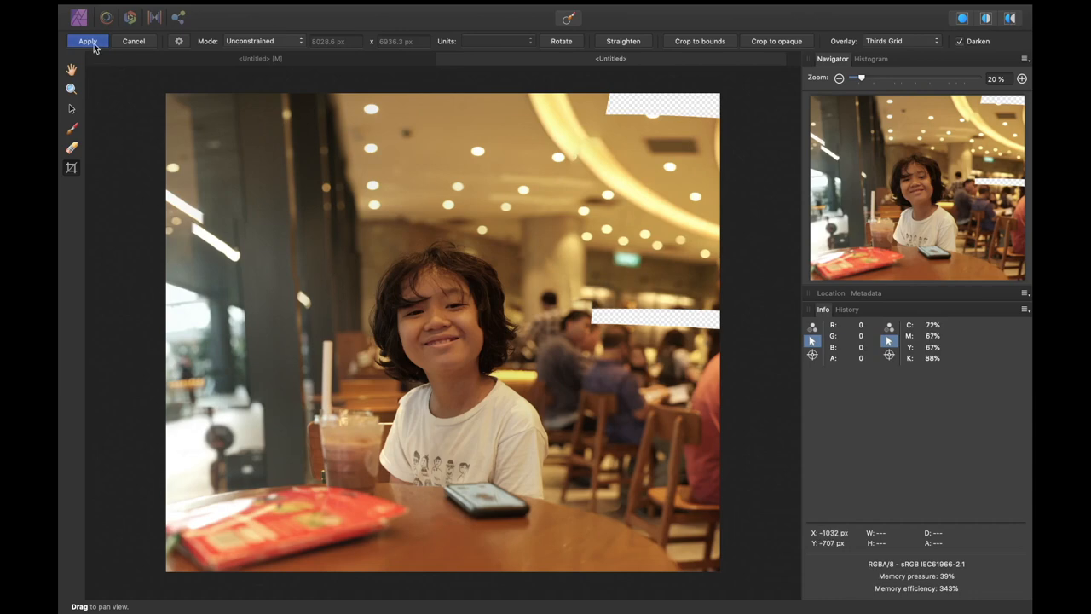
Step: Apply the crop and inpaint the blank strip to the right of the child's head
left_click(88, 41)
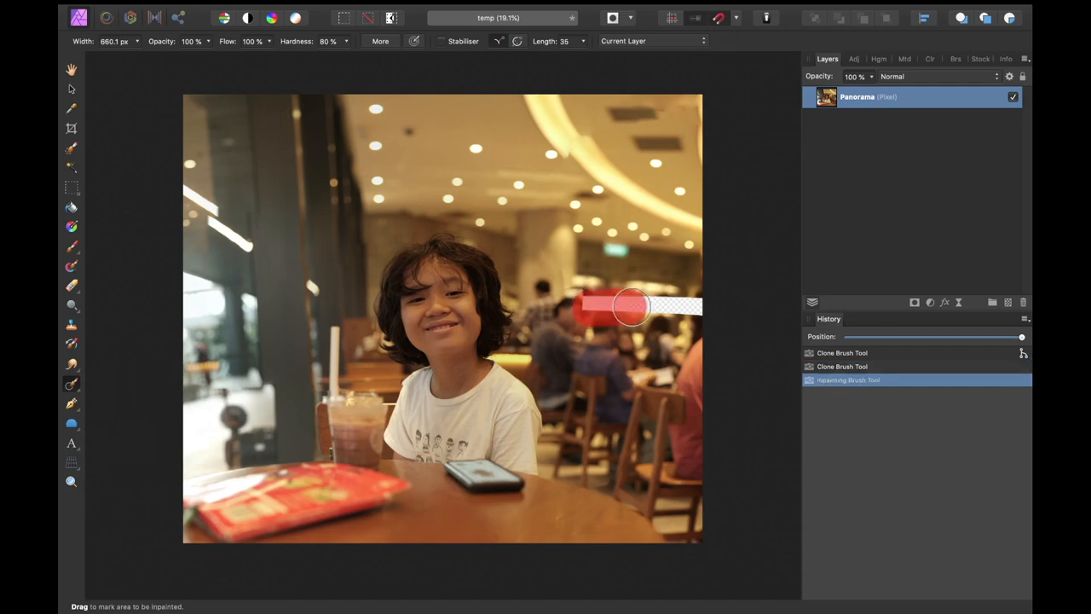
left_click_drag(613, 307, 699, 307)
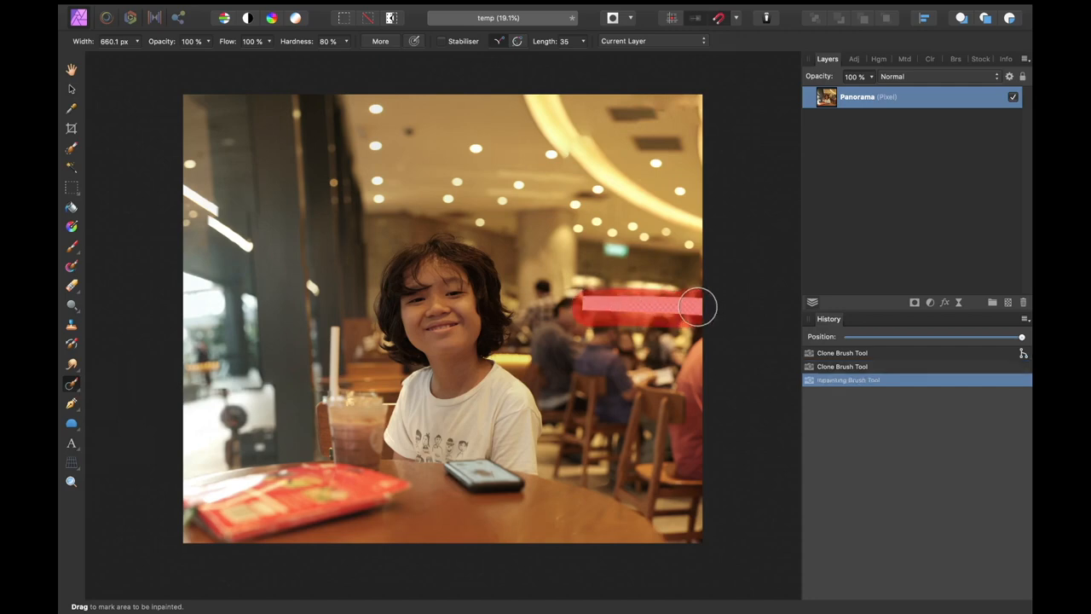